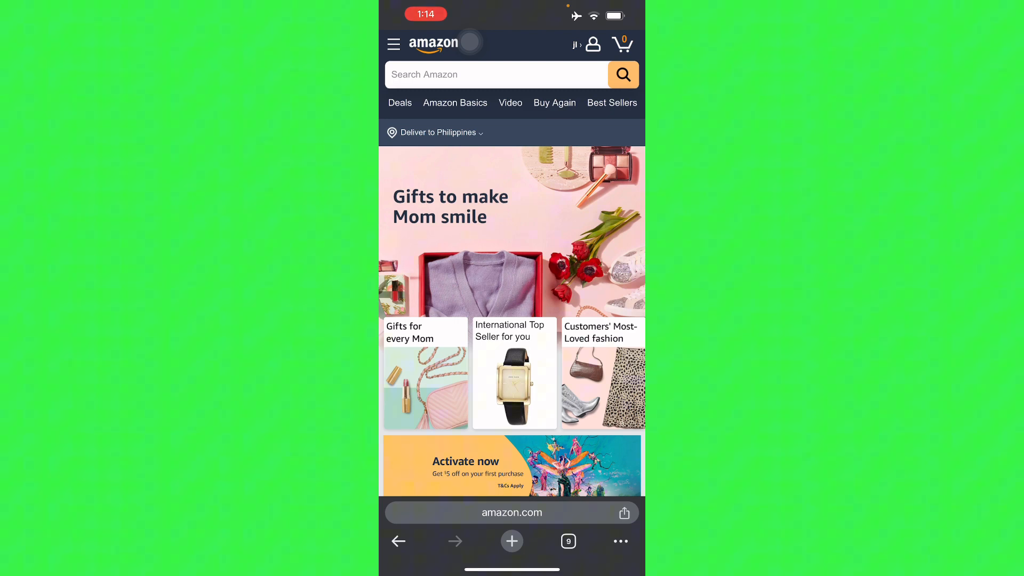
Step: From the account menu, go to the full Your Orders list via See All
left_click(593, 44)
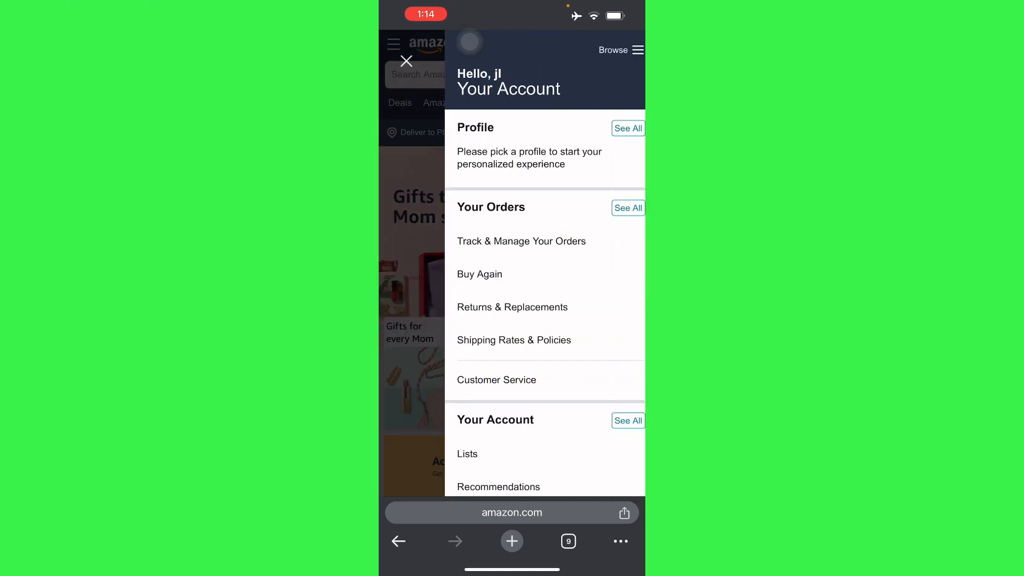
scroll("up", 3)
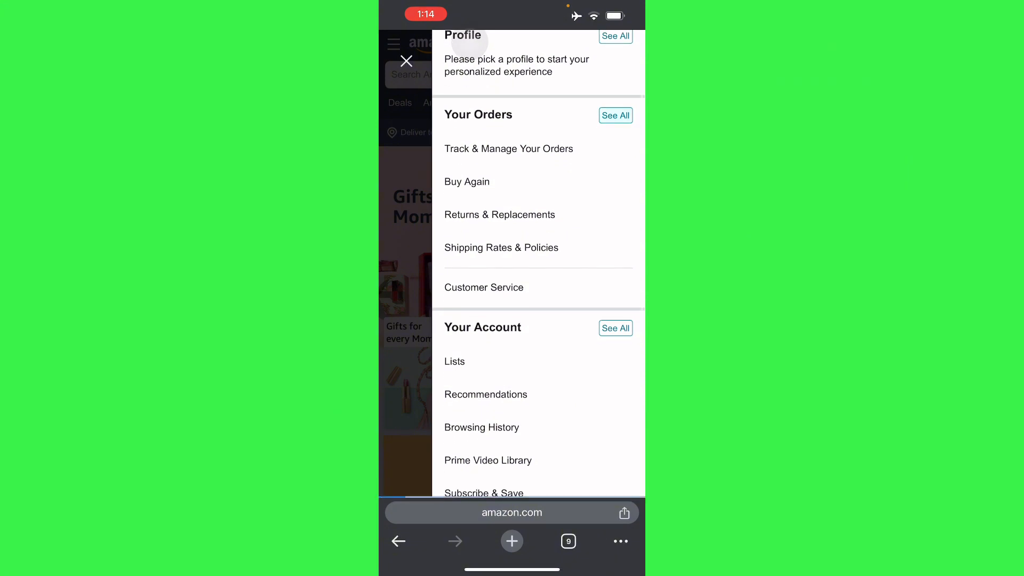
left_click(508, 149)
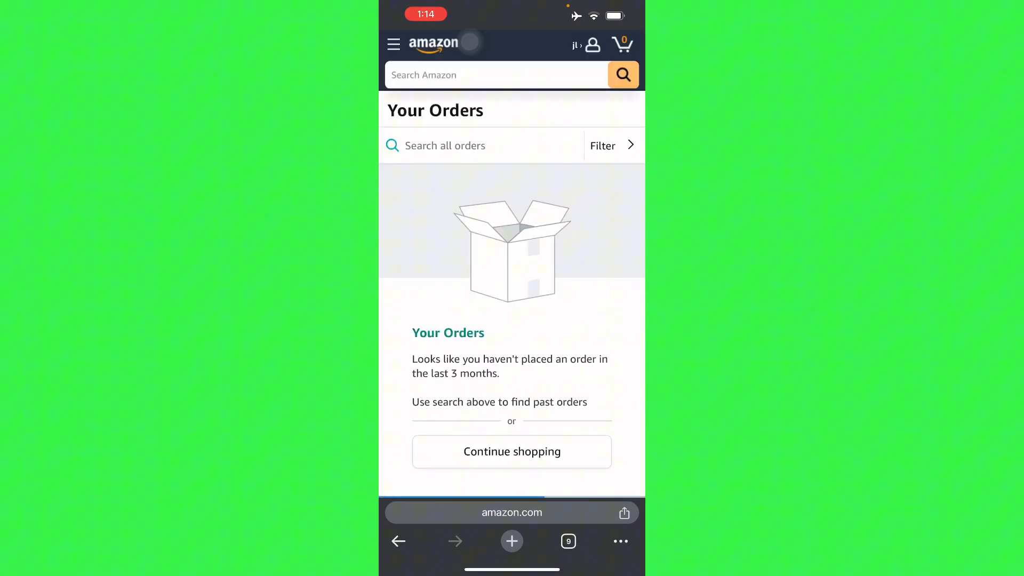